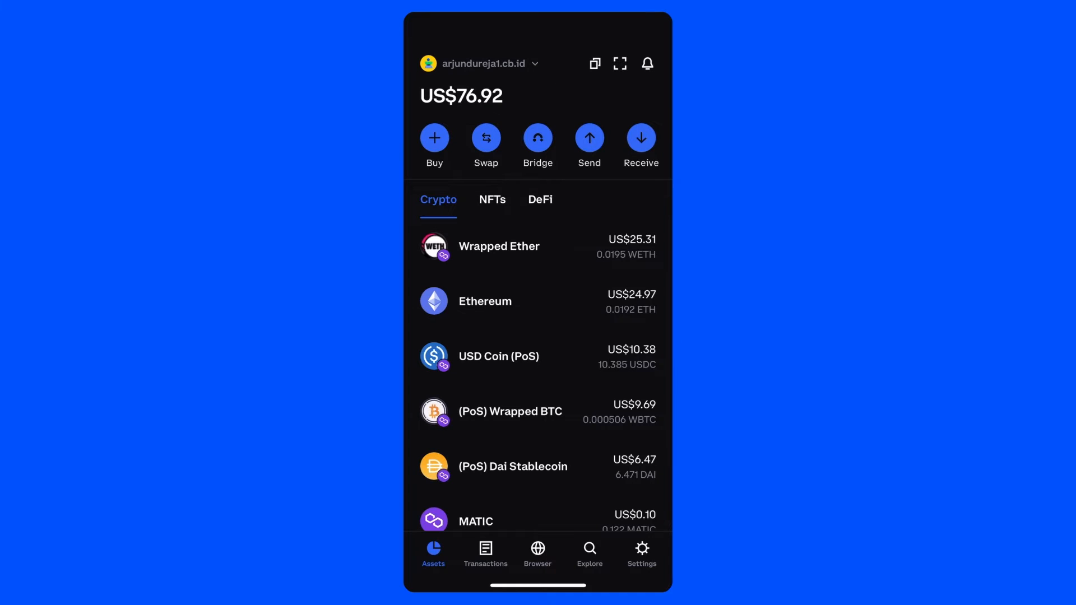
Reach the Manage wallets list from the wallet name dropdown on Assets.
click(481, 62)
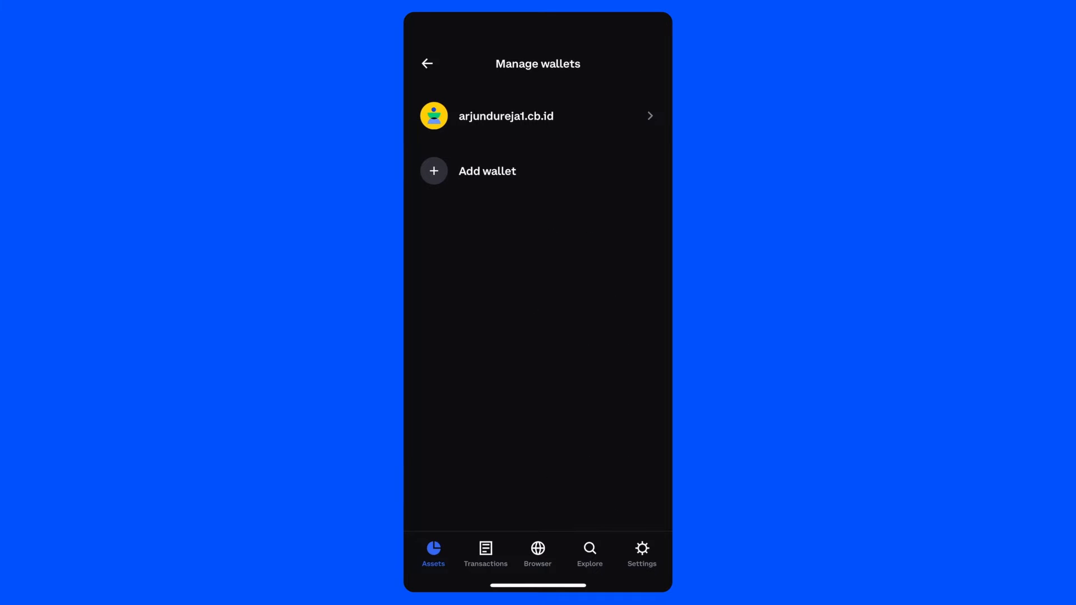
Create a second wallet, Wallet 2, which becomes active with a US$0.00 balance.
click(486, 171)
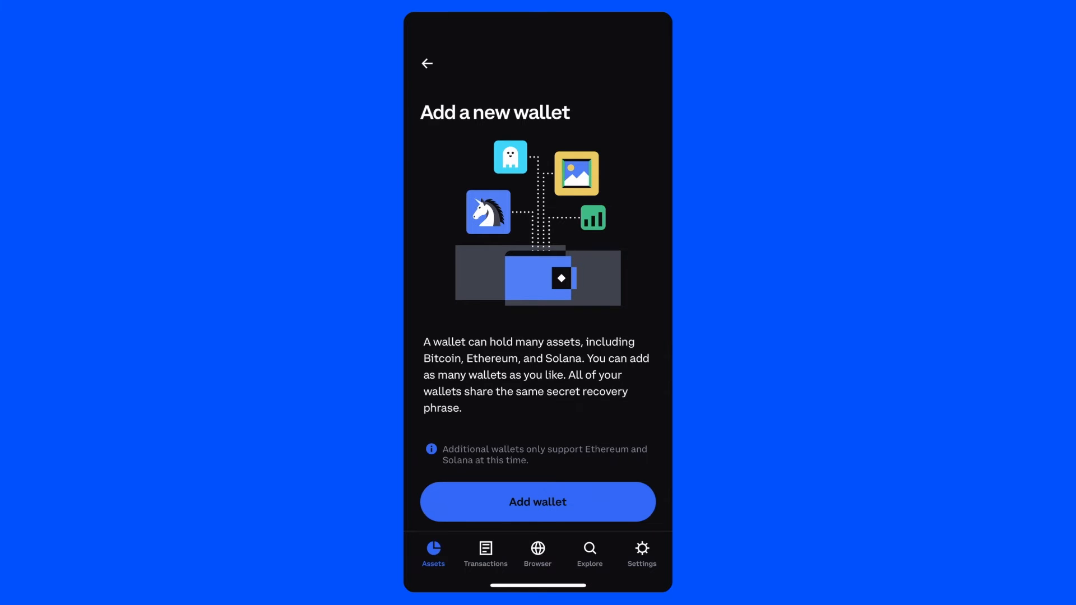
click(537, 503)
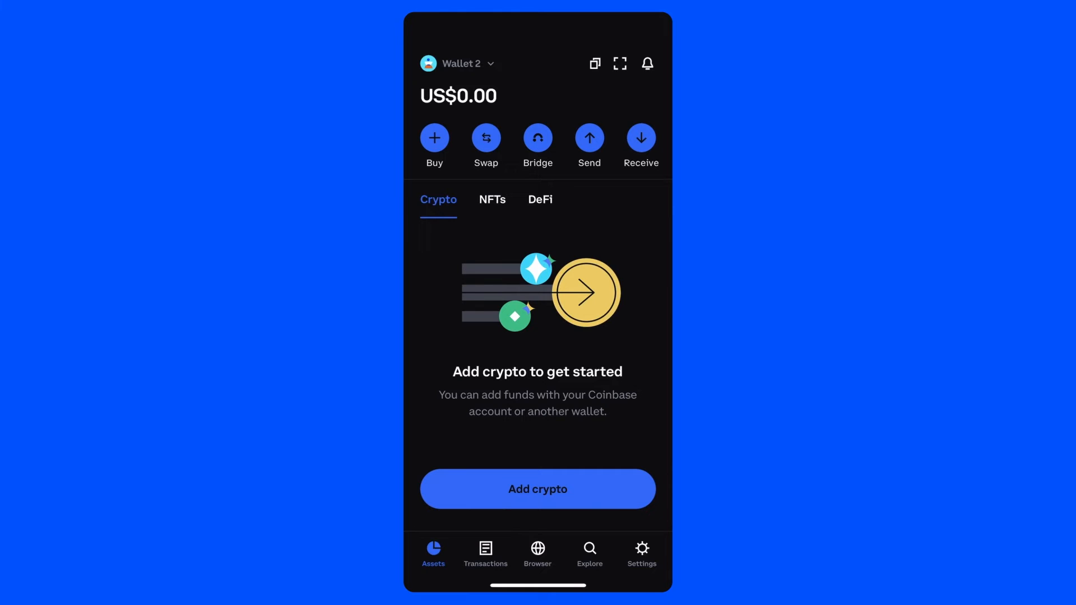
Bring up Wallet 2's own settings from the Manage wallets list.
click(641, 553)
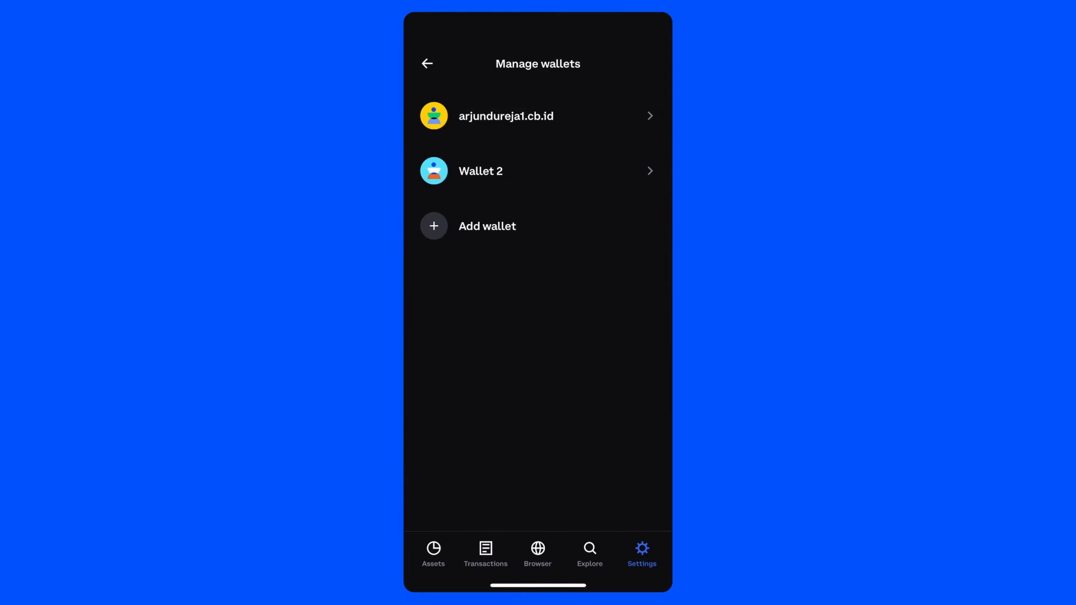
click(538, 170)
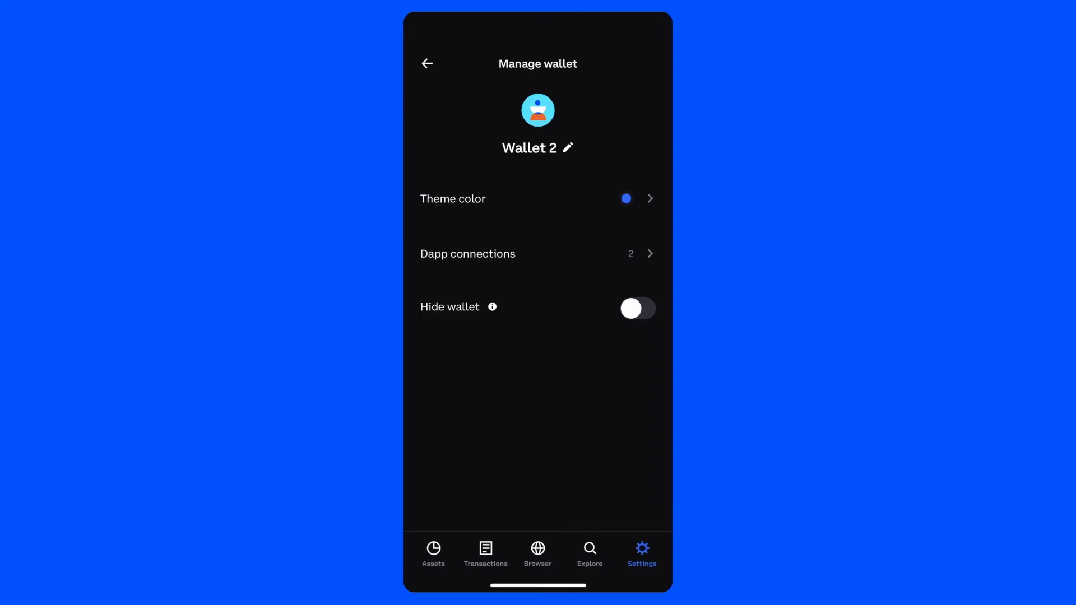
Relabel the wallet 'Test Wallet' and save the new name.
click(567, 148)
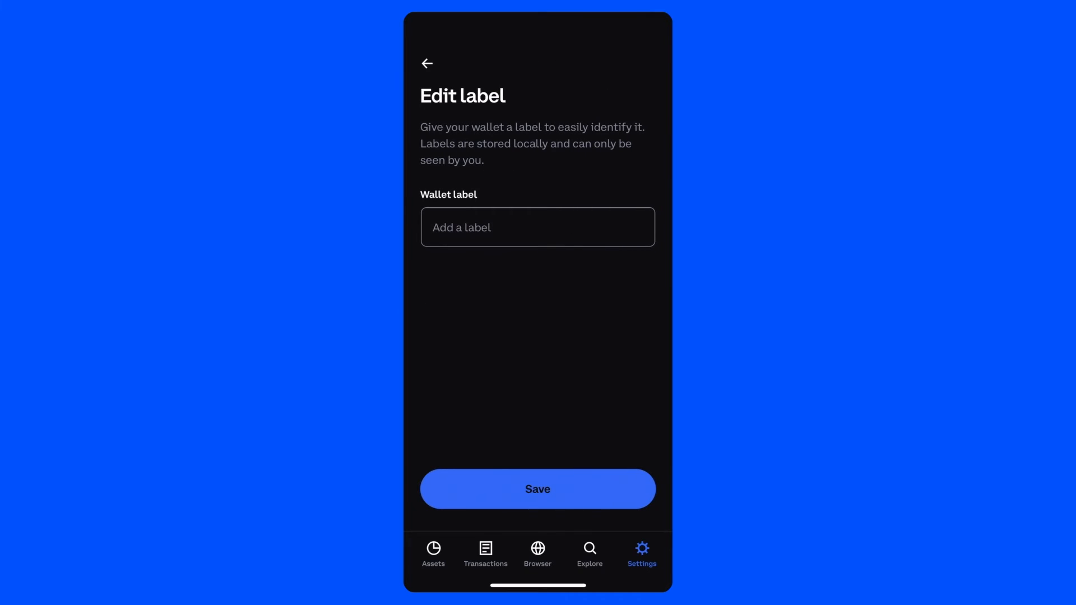
click(537, 227)
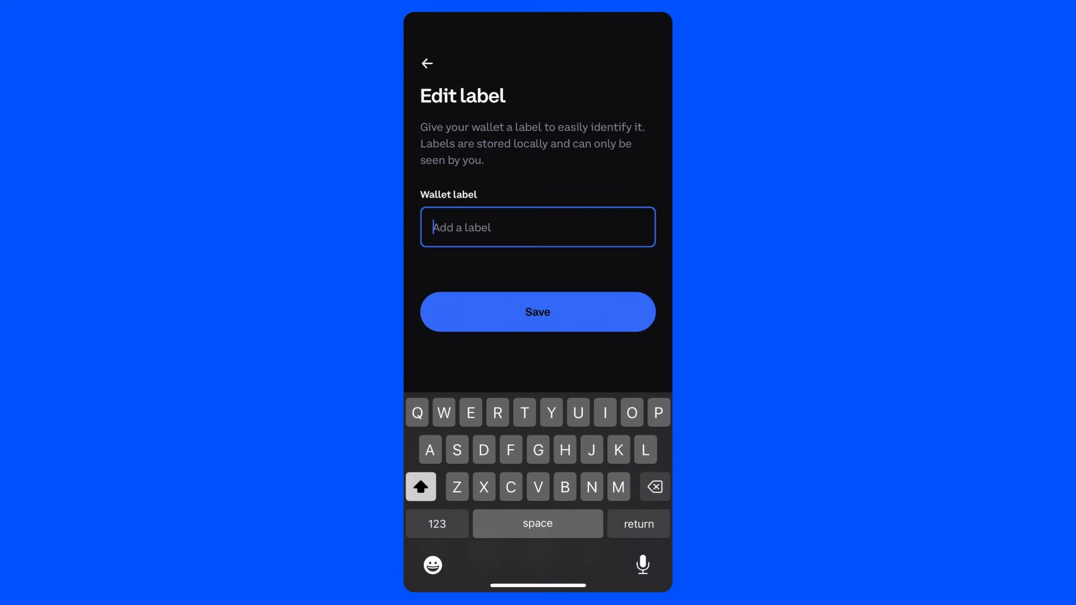
text(Test Wal)
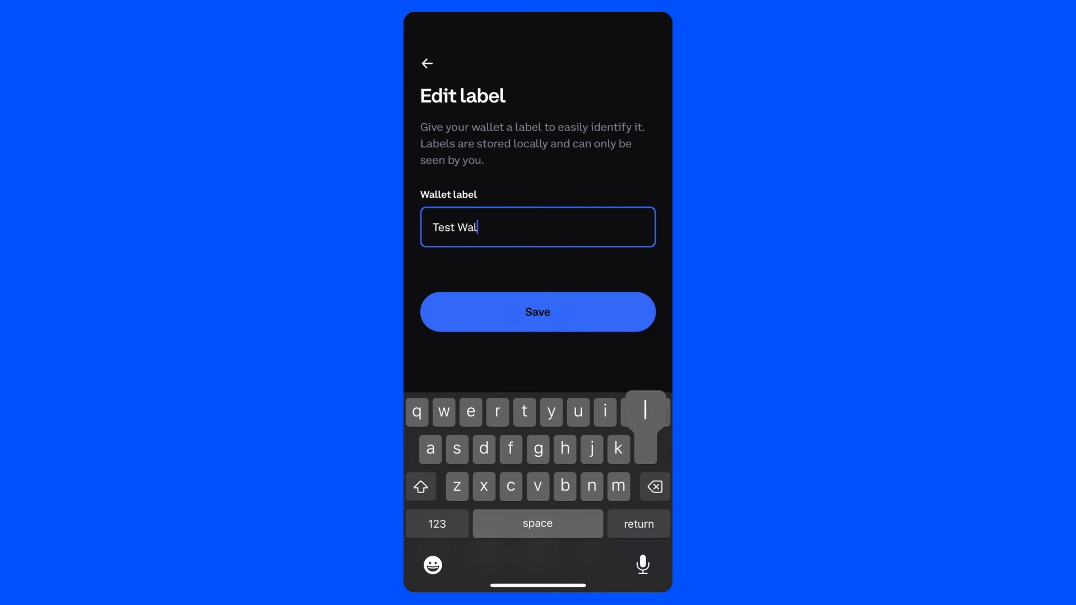
click(537, 312)
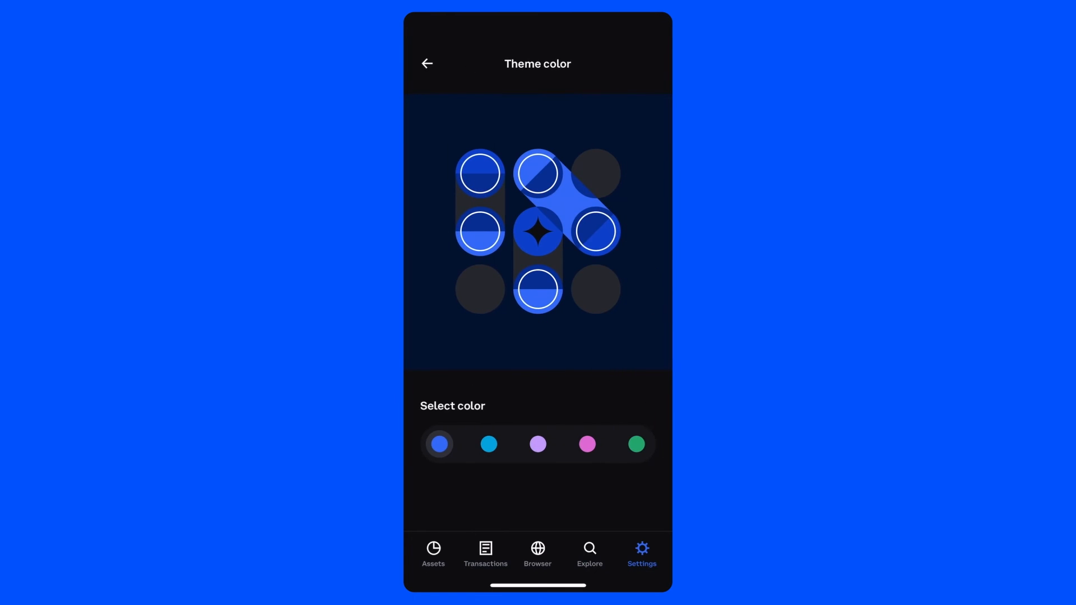
Choose green as the wallet's theme color.
click(426, 62)
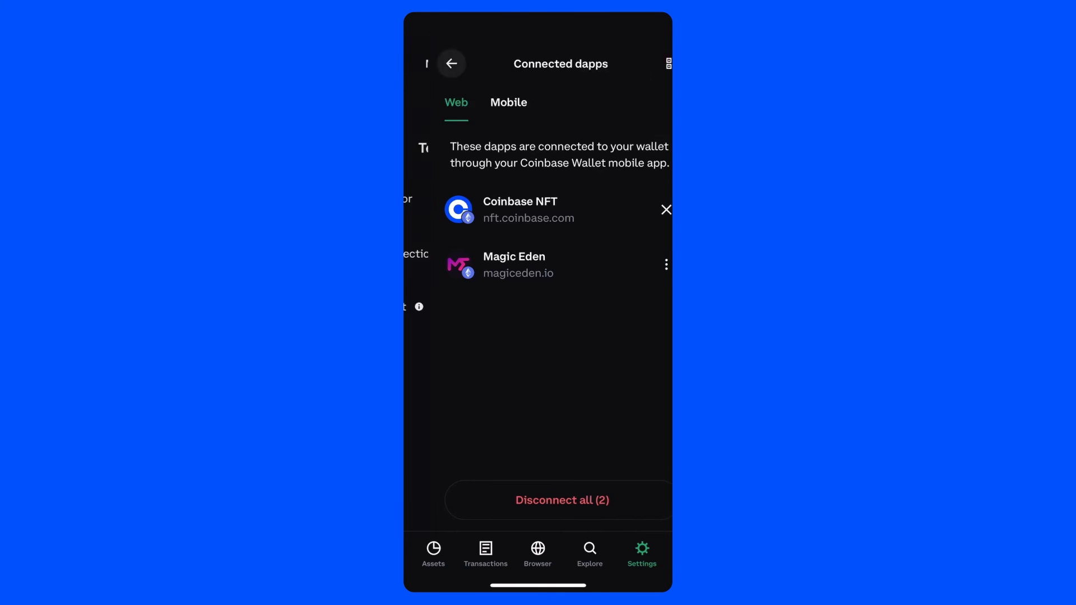
Switch on Hide wallet so Test Wallet disappears from the wallet list.
click(450, 62)
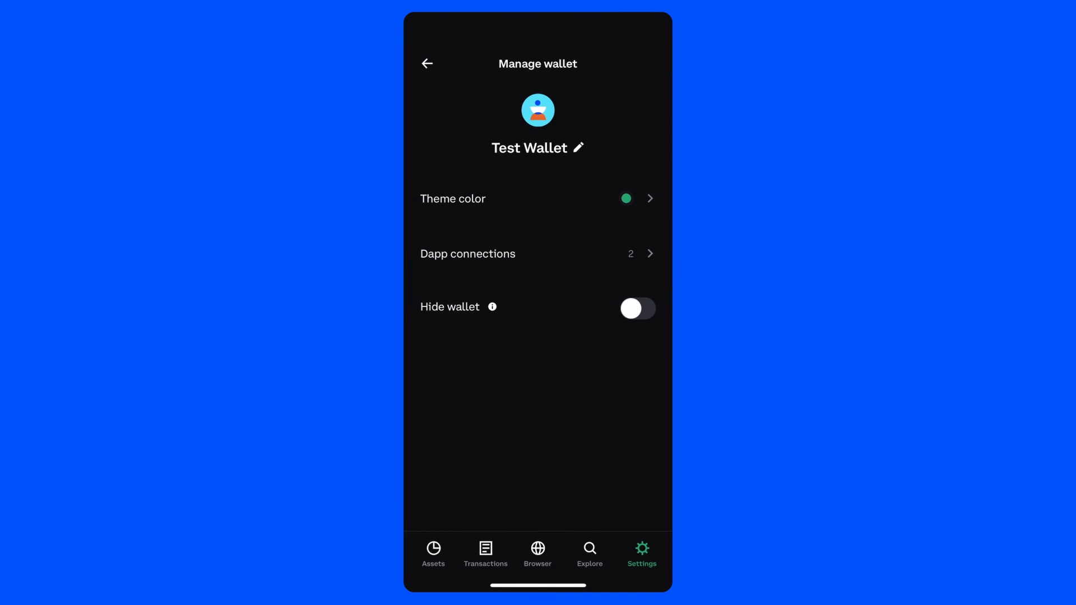
click(637, 309)
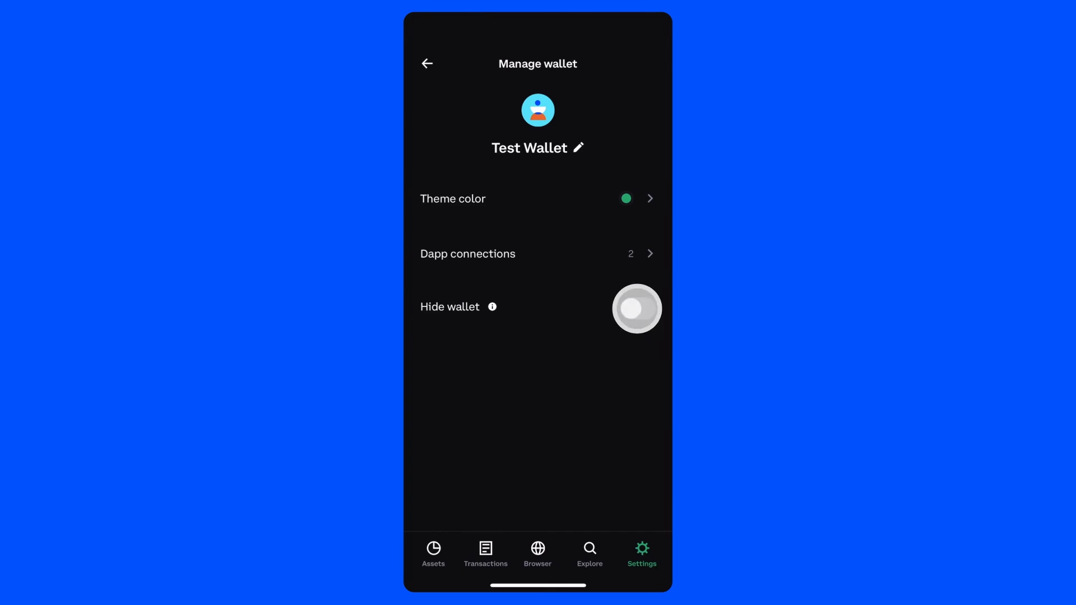
click(637, 308)
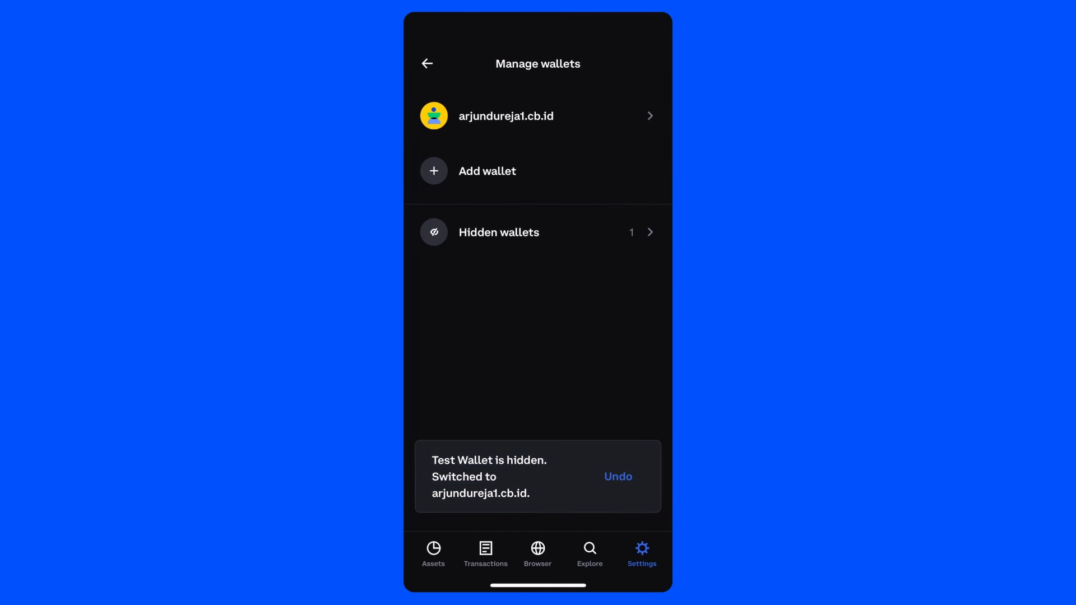